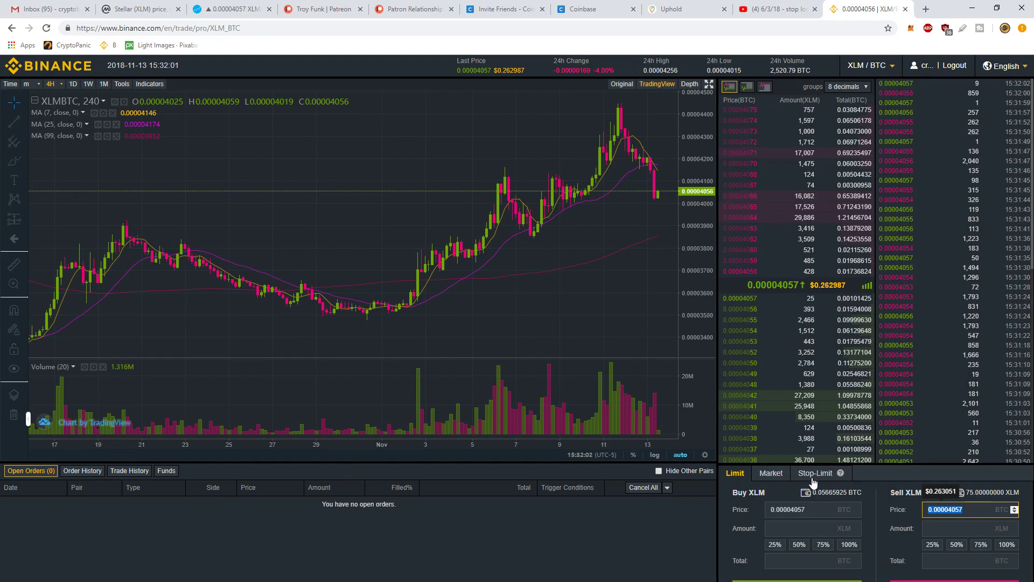
# - Switch the XLM/BTC order form to Stop-Limit and select the Sell stop price field
pyautogui.click(769, 473)
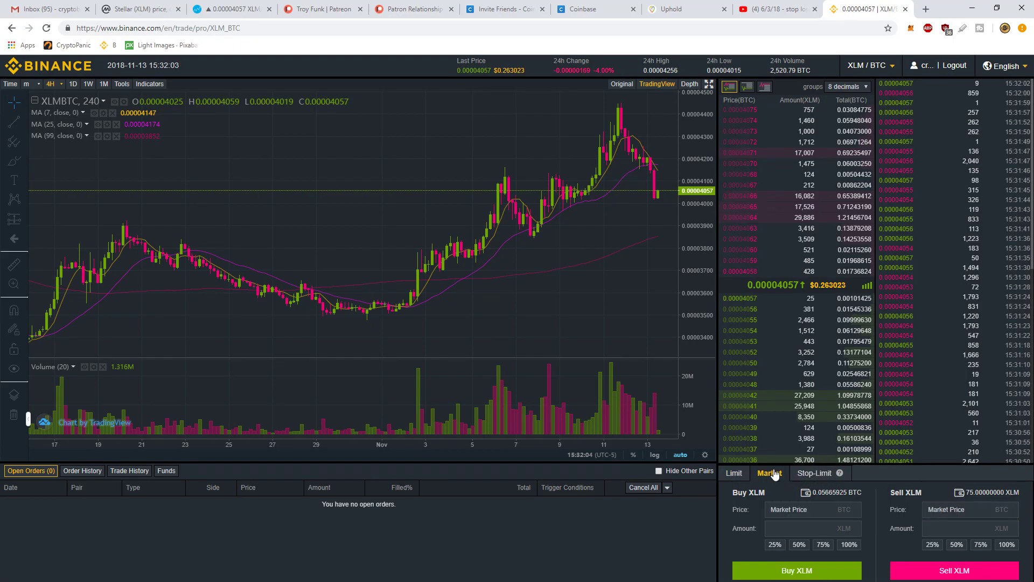
pyautogui.click(733, 472)
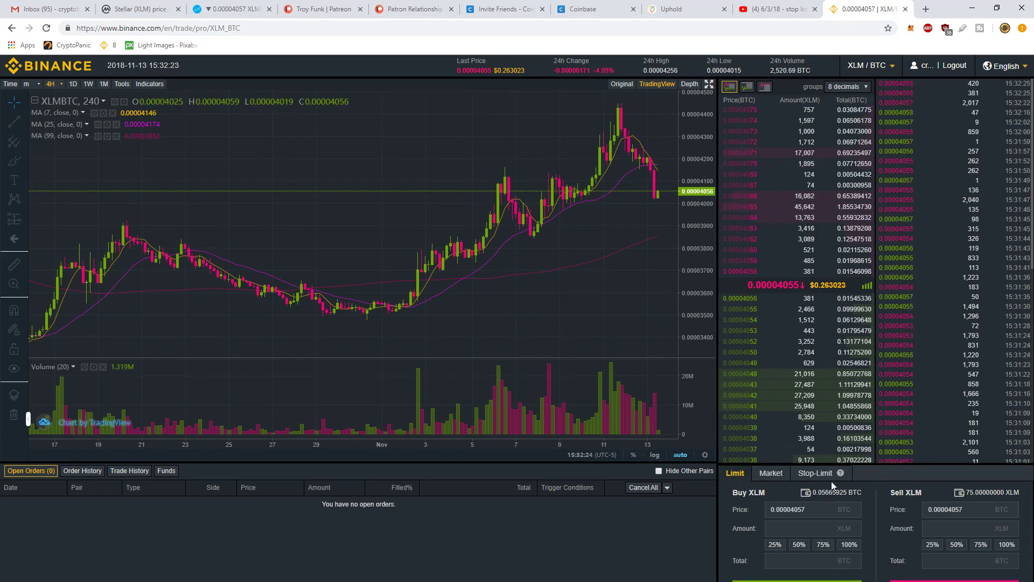
pyautogui.click(816, 472)
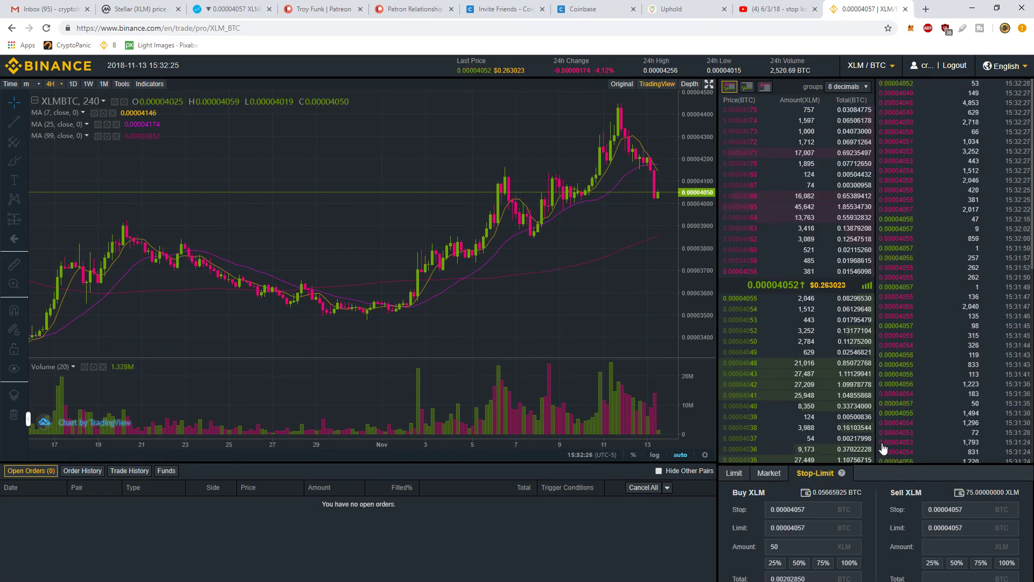
pyautogui.click(966, 508)
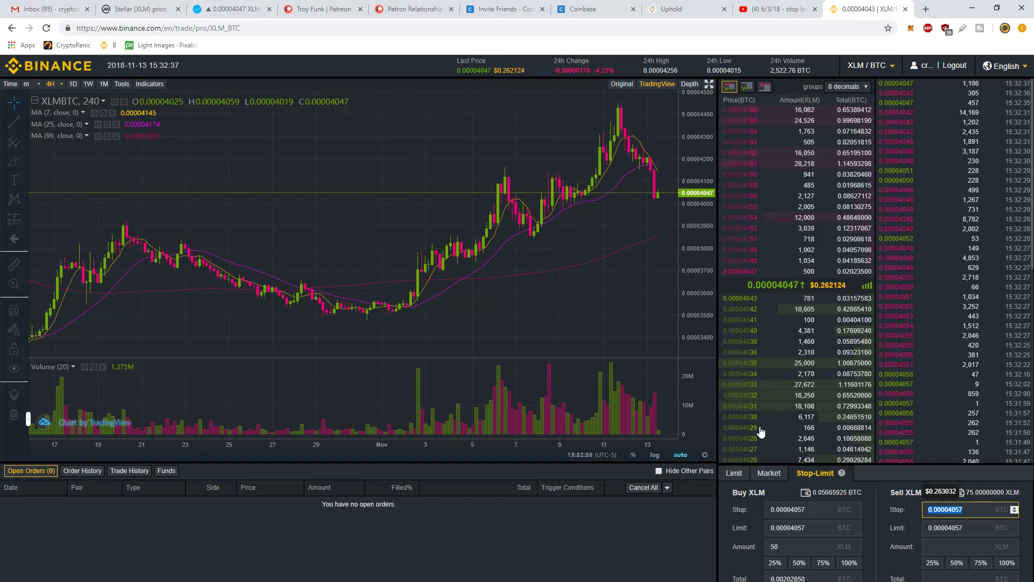
pyautogui.moveTo(629, 198)
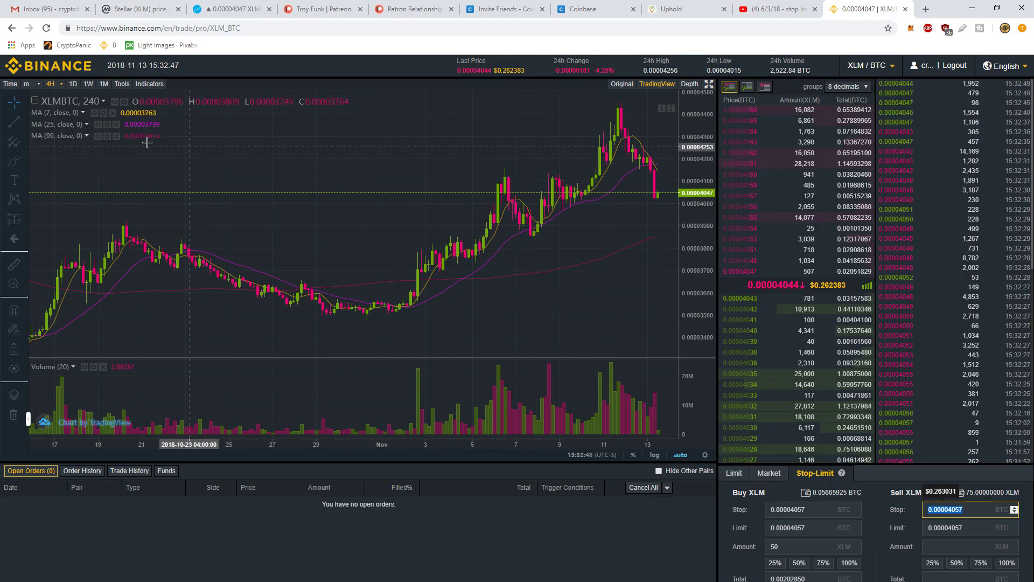
# - Draw support lines under the Nov 7 lows and near 0.00003700 on the chart
pyautogui.moveTo(507, 235); pyautogui.dragTo(568, 244)
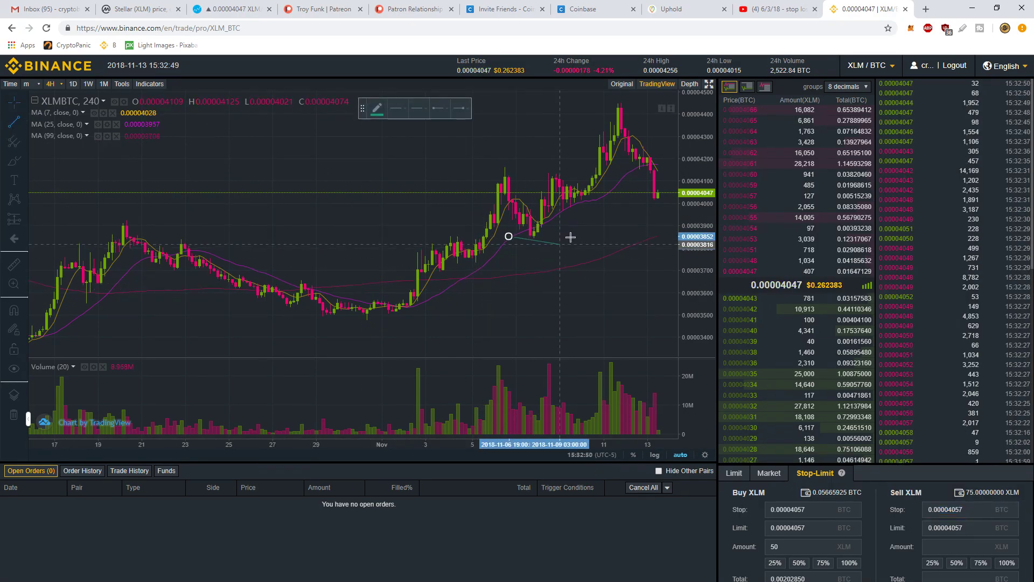
pyautogui.moveTo(508, 237); pyautogui.dragTo(577, 237)
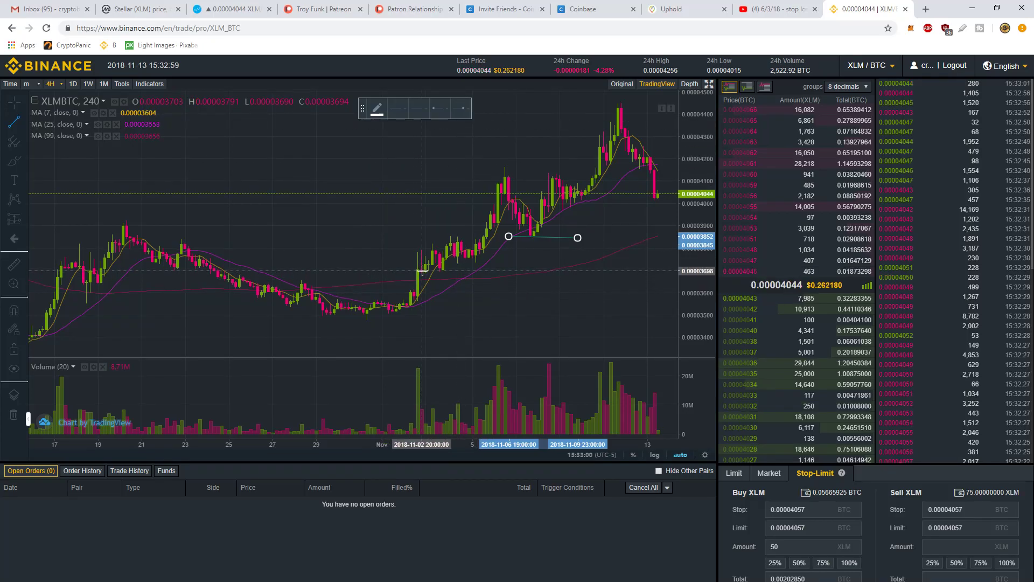
pyautogui.moveTo(577, 237); pyautogui.dragTo(662, 271)
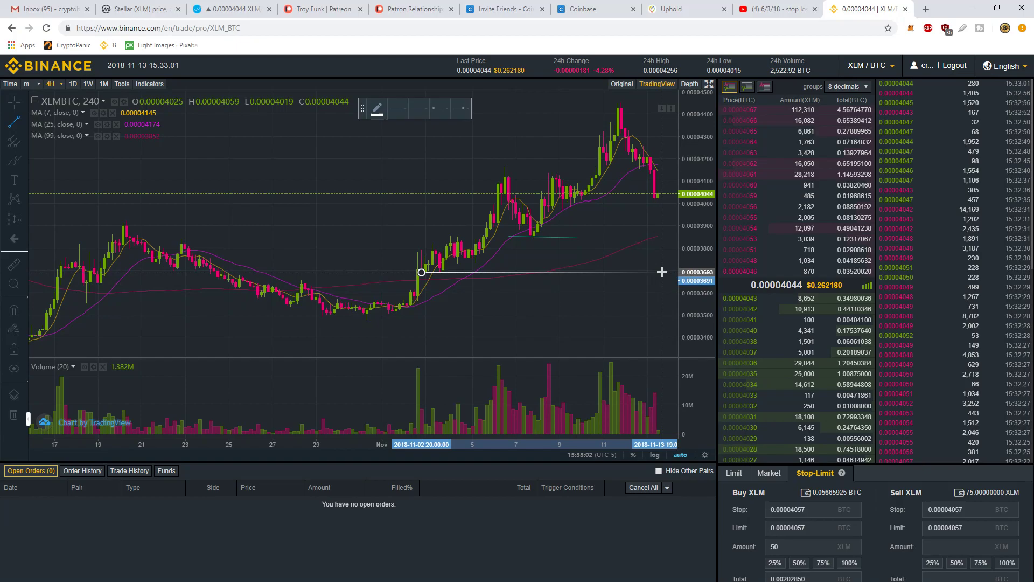
pyautogui.click(13, 123)
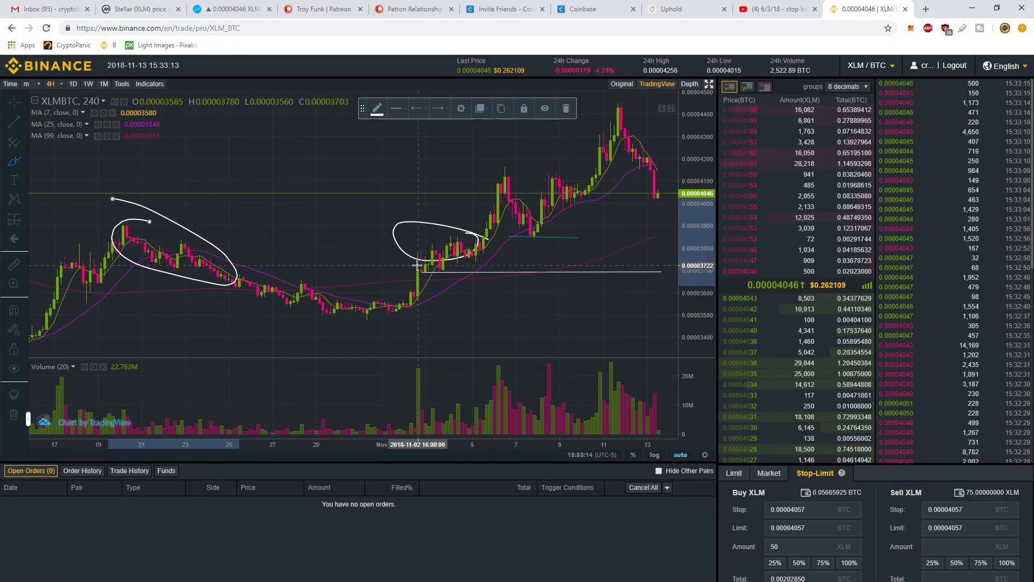
pyautogui.moveTo(507, 251)
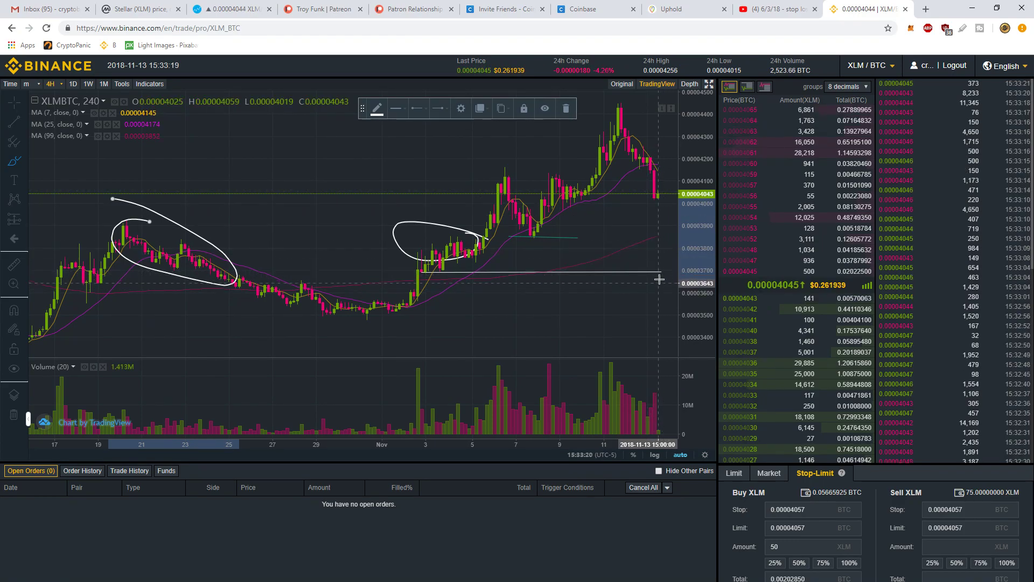
pyautogui.moveTo(348, 237)
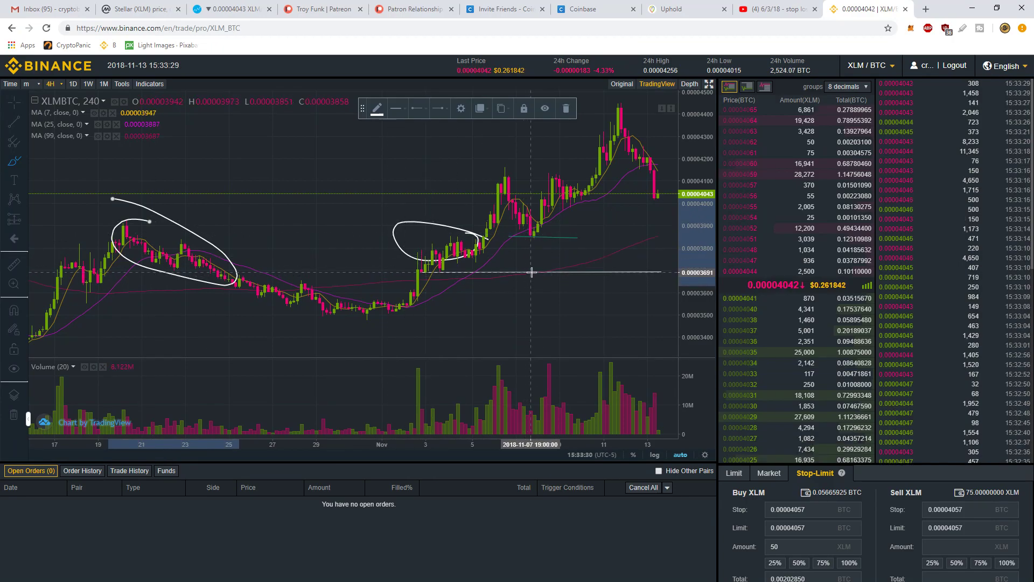
pyautogui.moveTo(664, 322)
pyautogui.write('0.00003652')
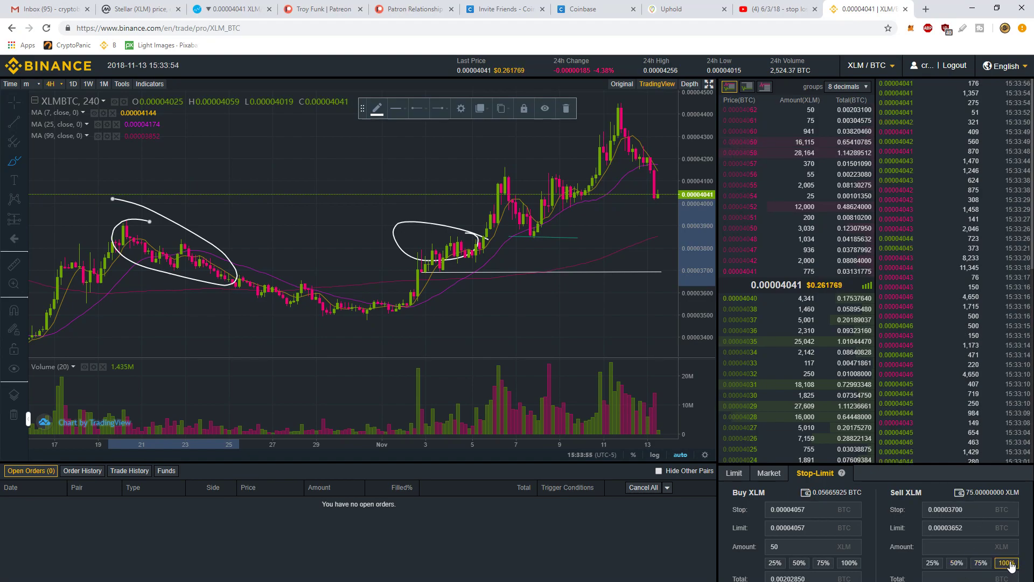
# - Fill the sell amount with the full 75 XLM balance via 100%
pyautogui.click(1006, 562)
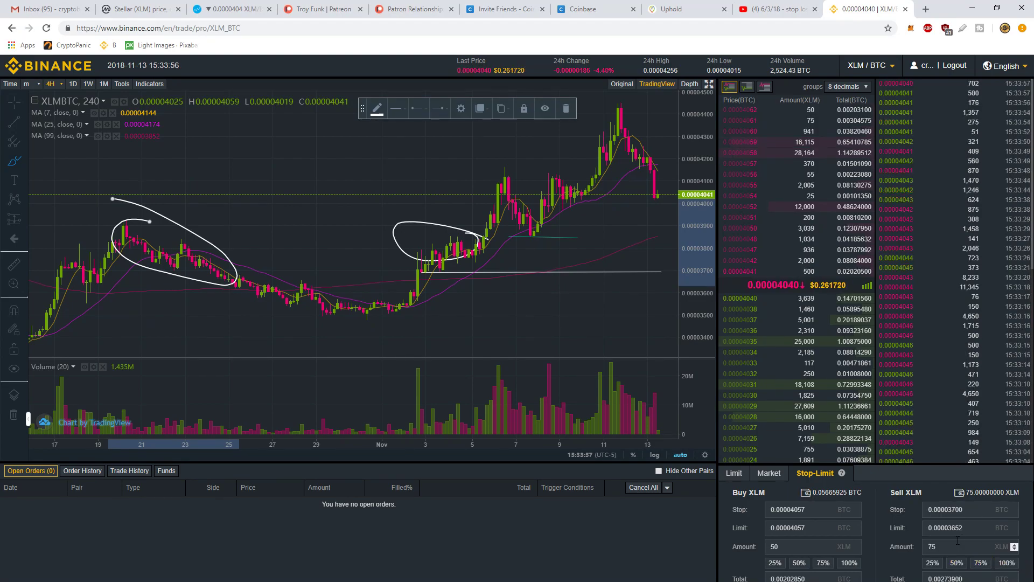
pyautogui.moveTo(565, 395)
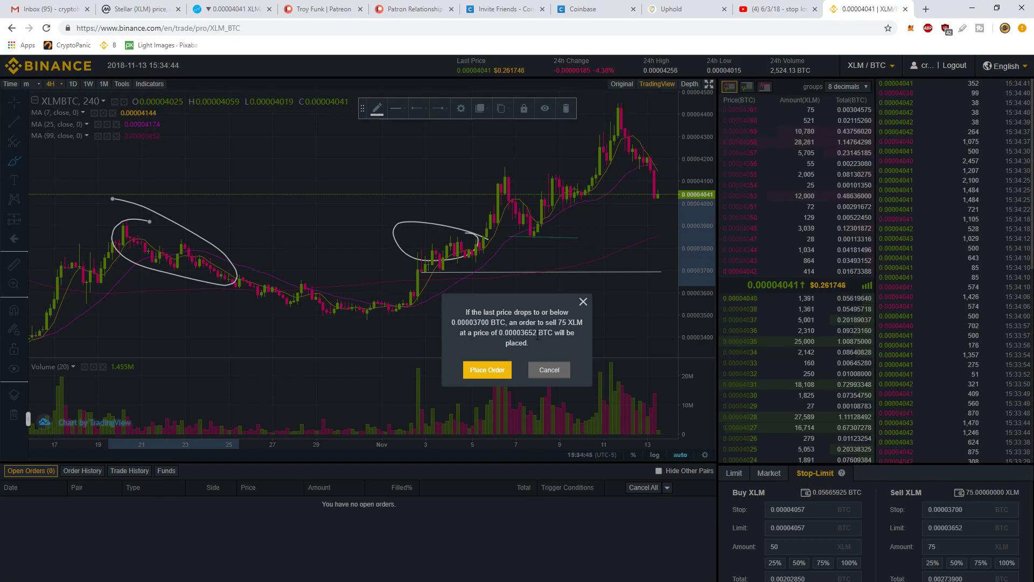
# - Confirm placing the 75 XLM stop-limit sell order at 0.00003652
pyautogui.click(487, 369)
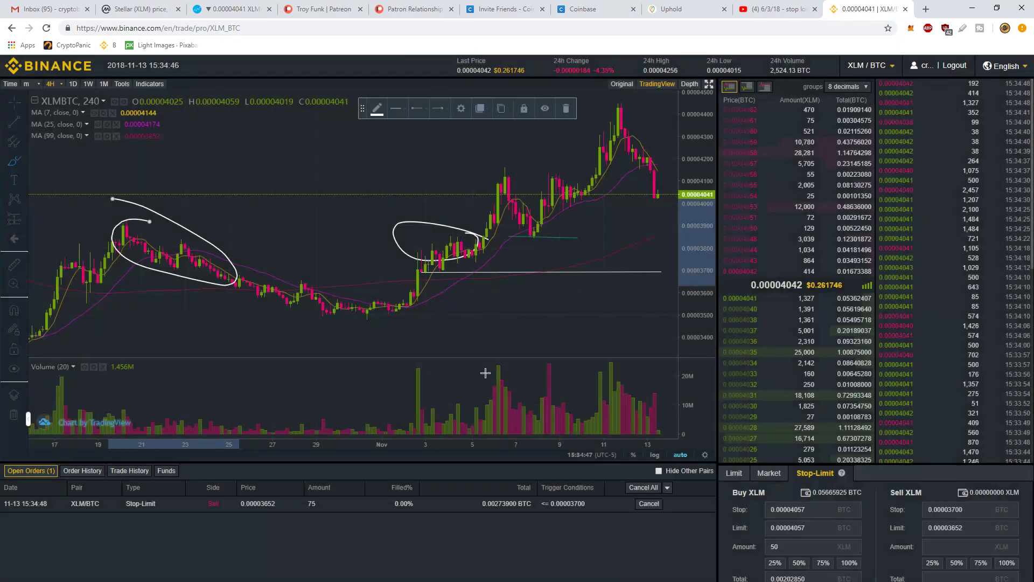